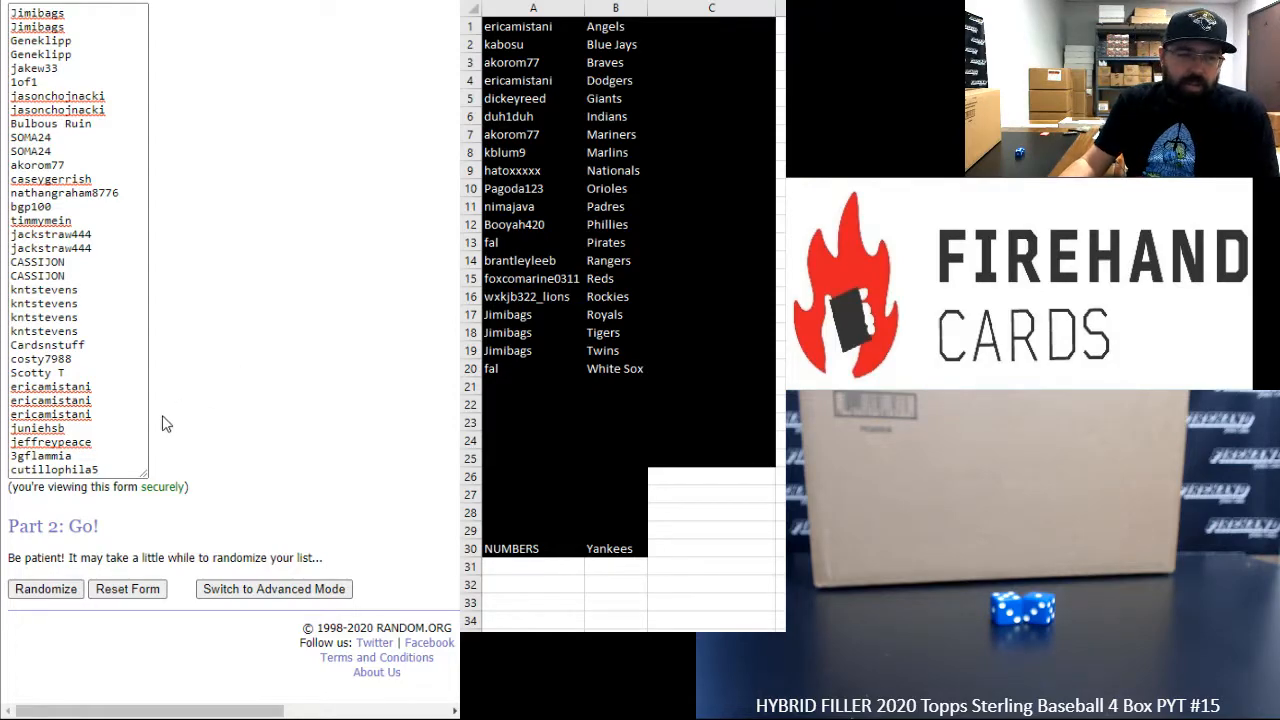
- Randomize the 34 participant names five times to settle the final draw order
left_click(44, 588)
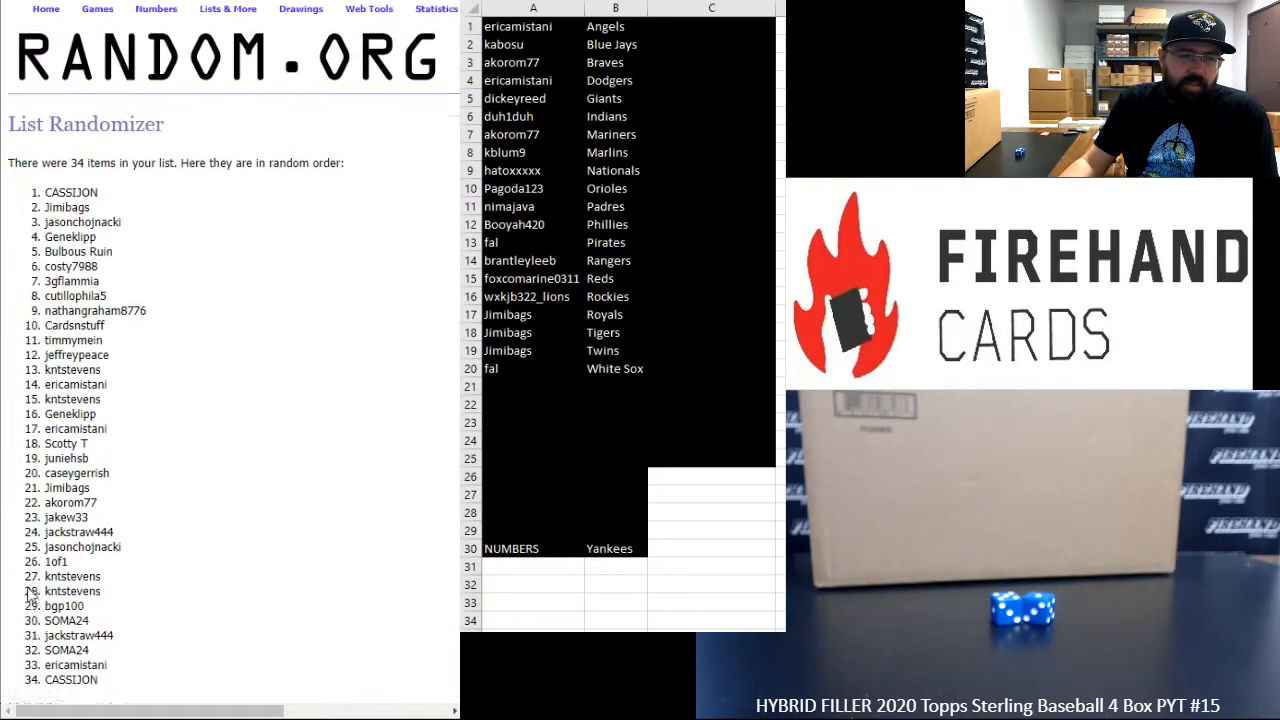
left_click(32, 588)
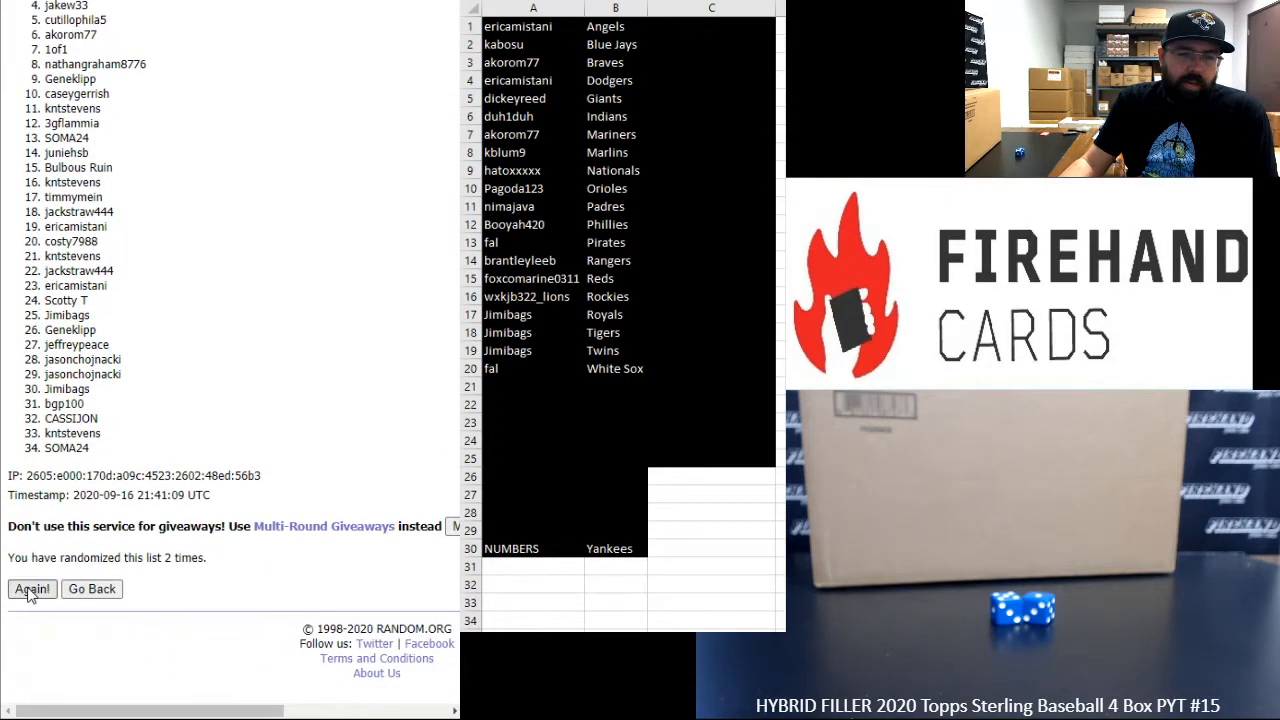
left_click(32, 588)
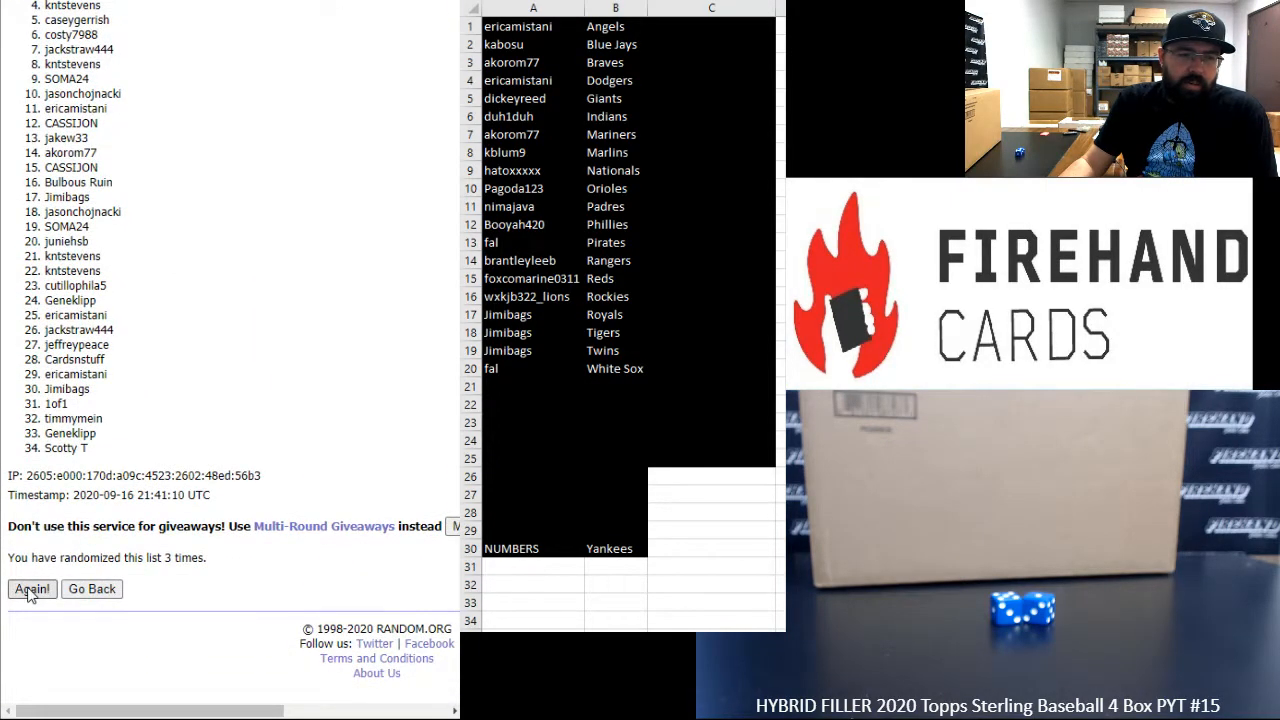
left_click(32, 588)
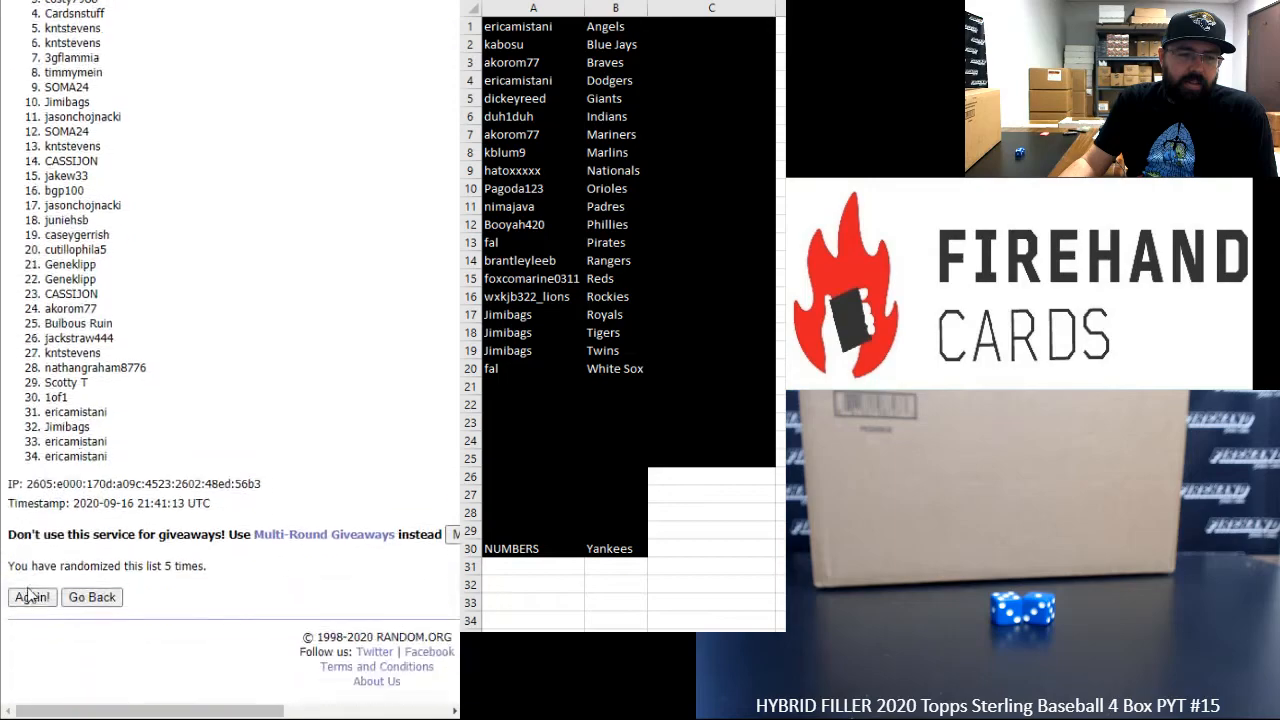
left_click(32, 596)
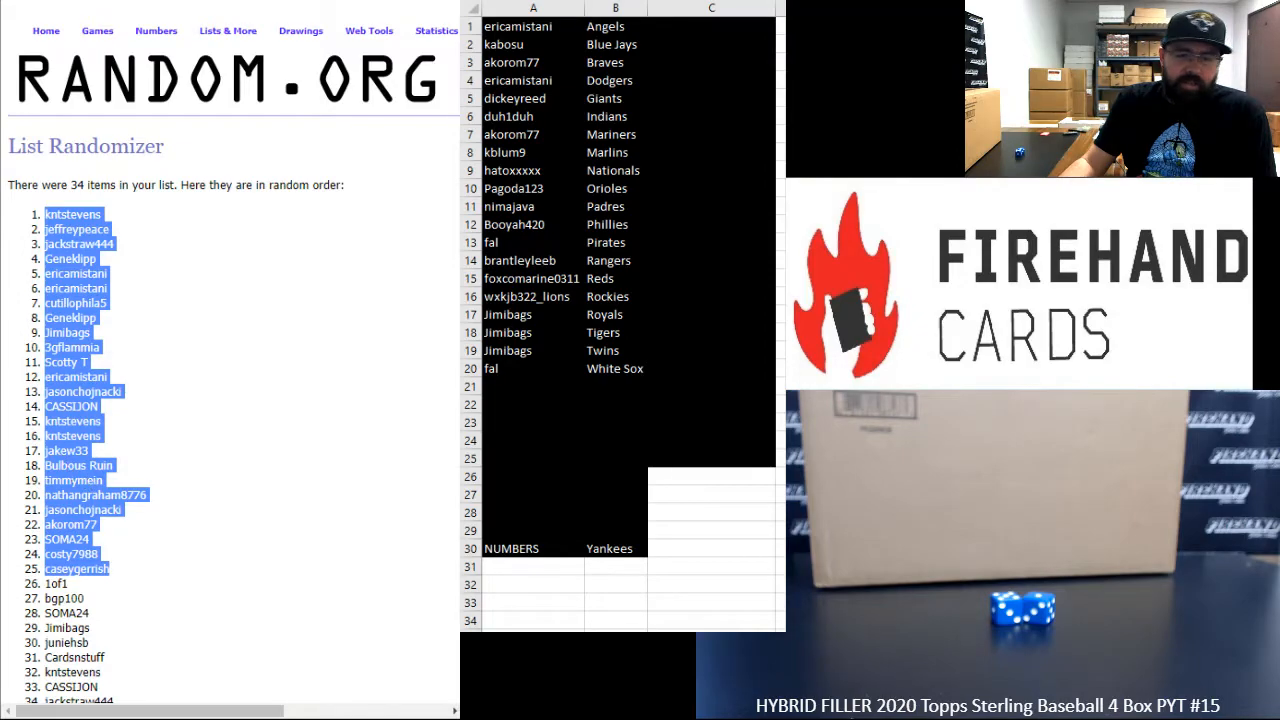
- Paste names 1-25 into C1 and names 26-34 into A21, then reset the randomizer form
right_click(712, 22)
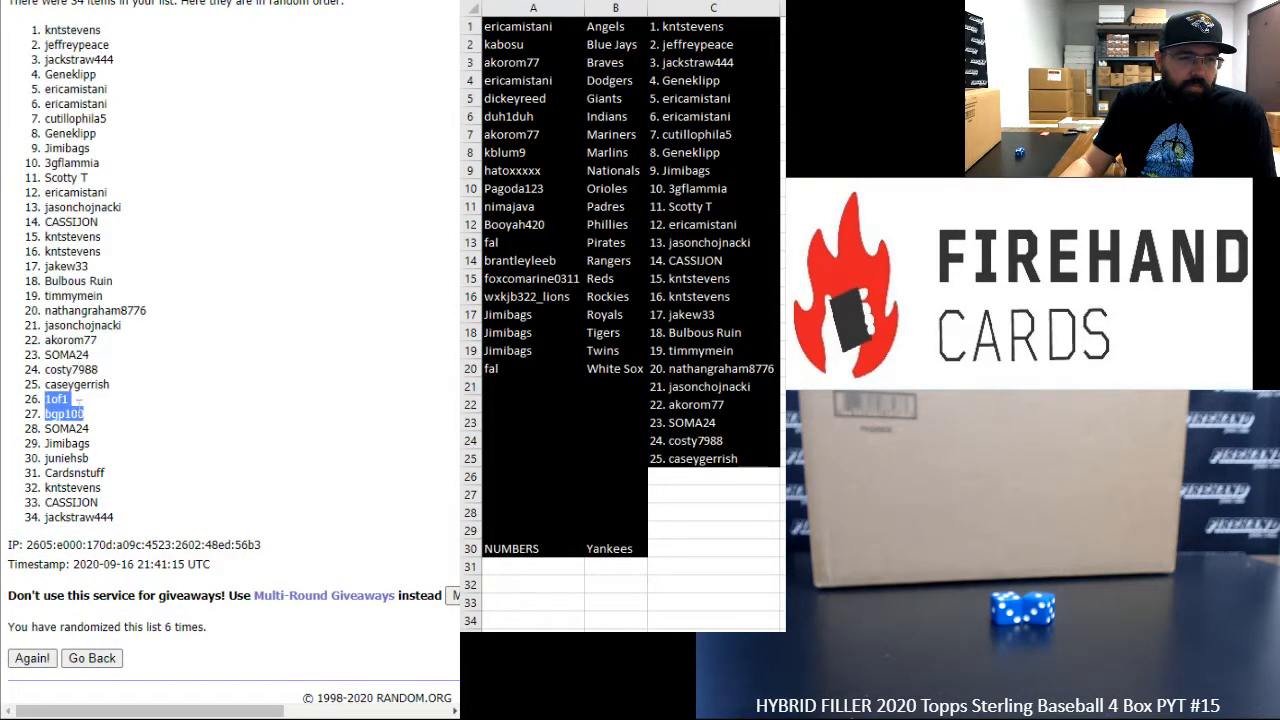
left_click_drag(64, 400, 70, 456)
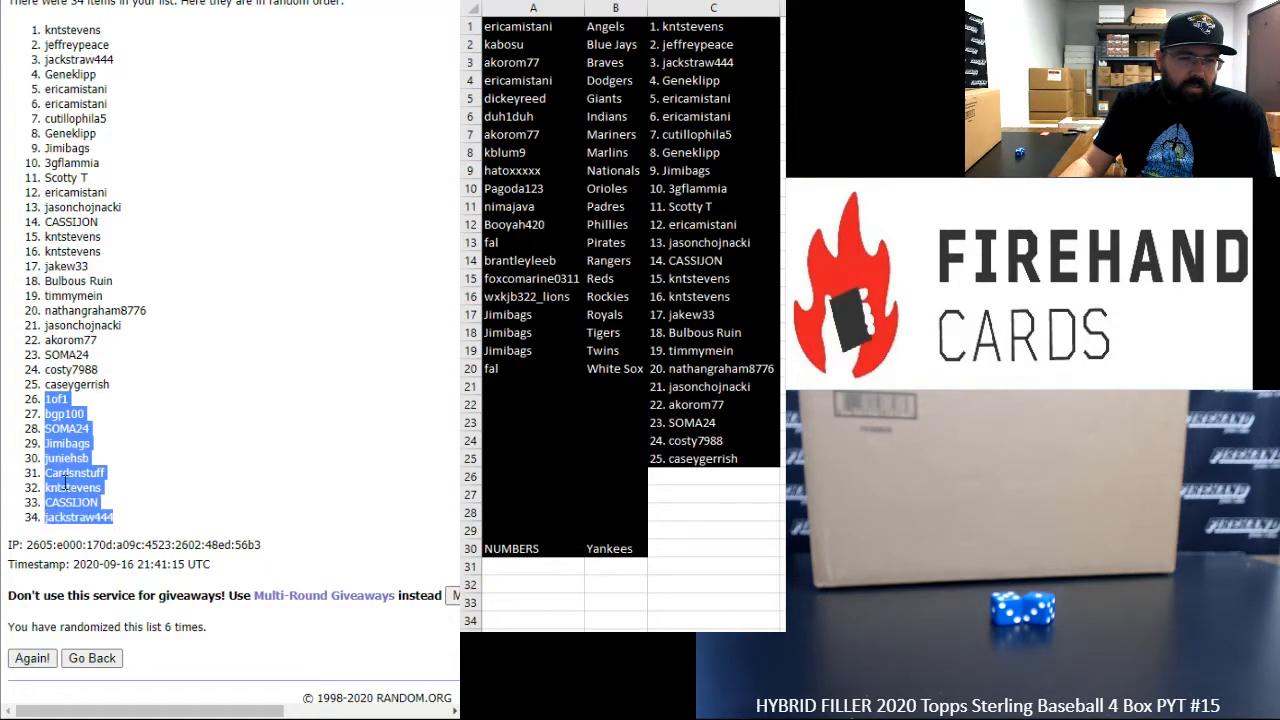
left_click(532, 386)
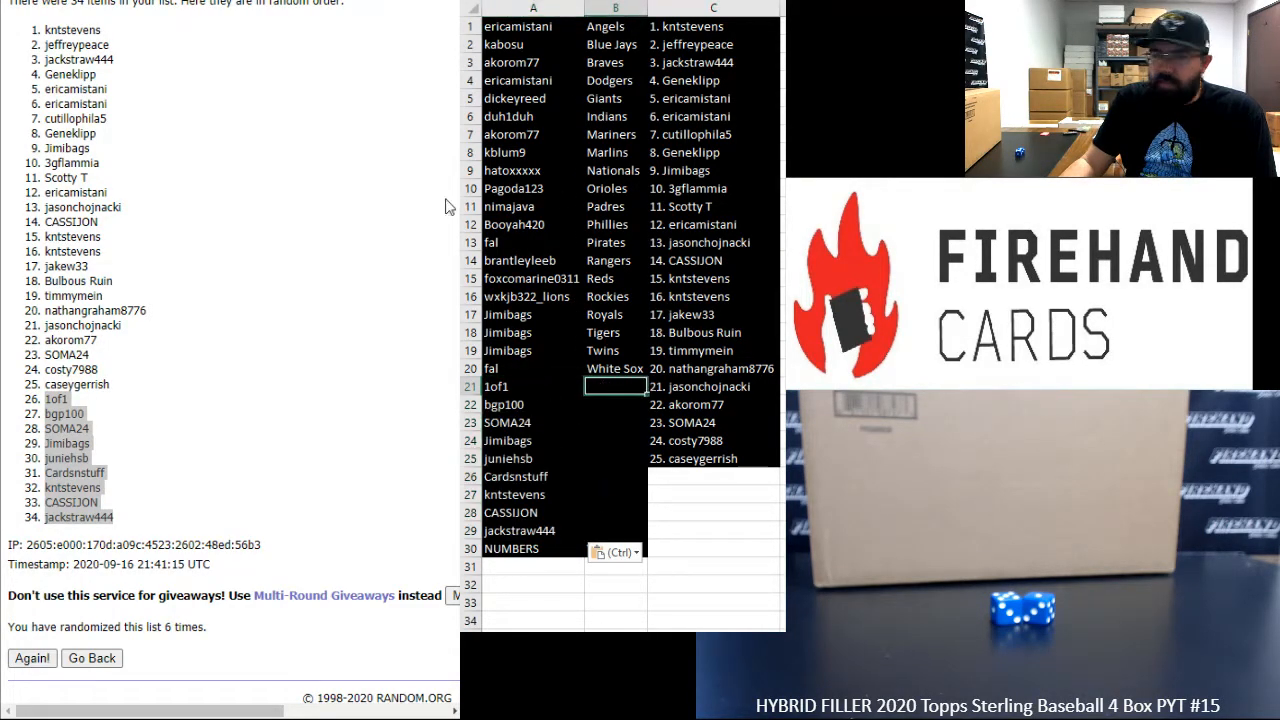
left_click(92, 658)
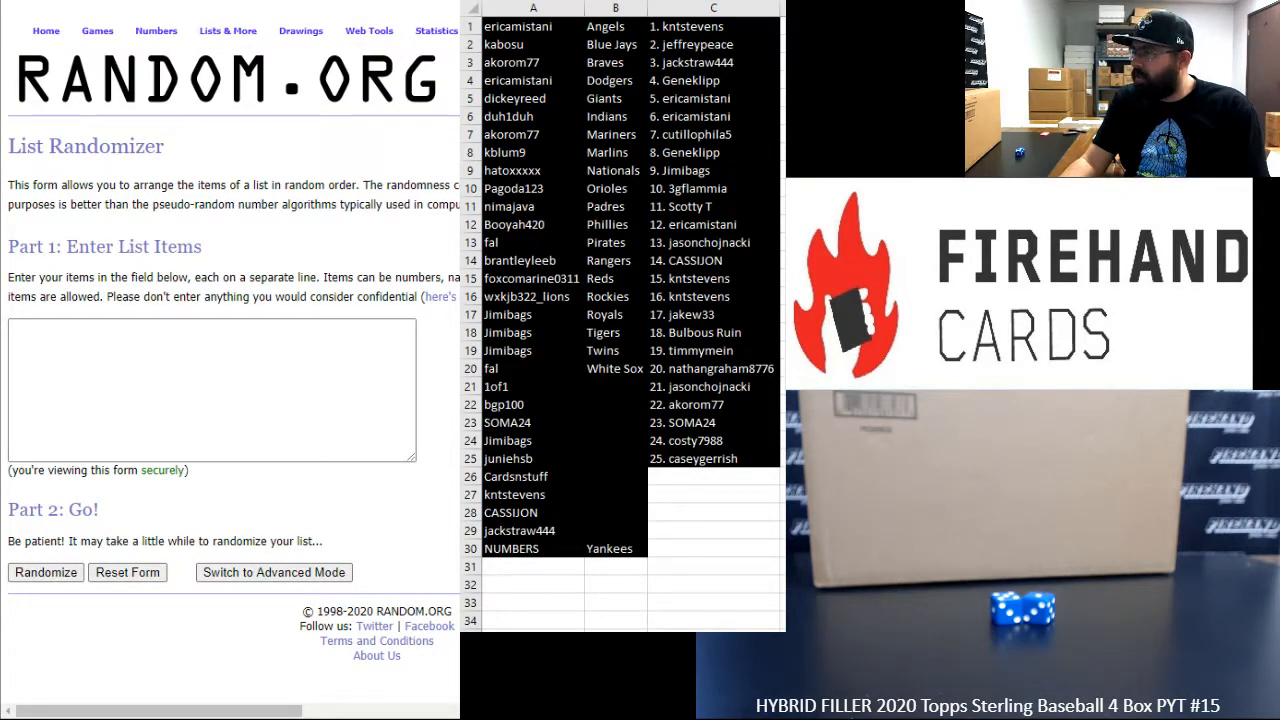
- Enter the nine leftover MLB teams ending with Astros and randomize them repeatedly
type("Astros")
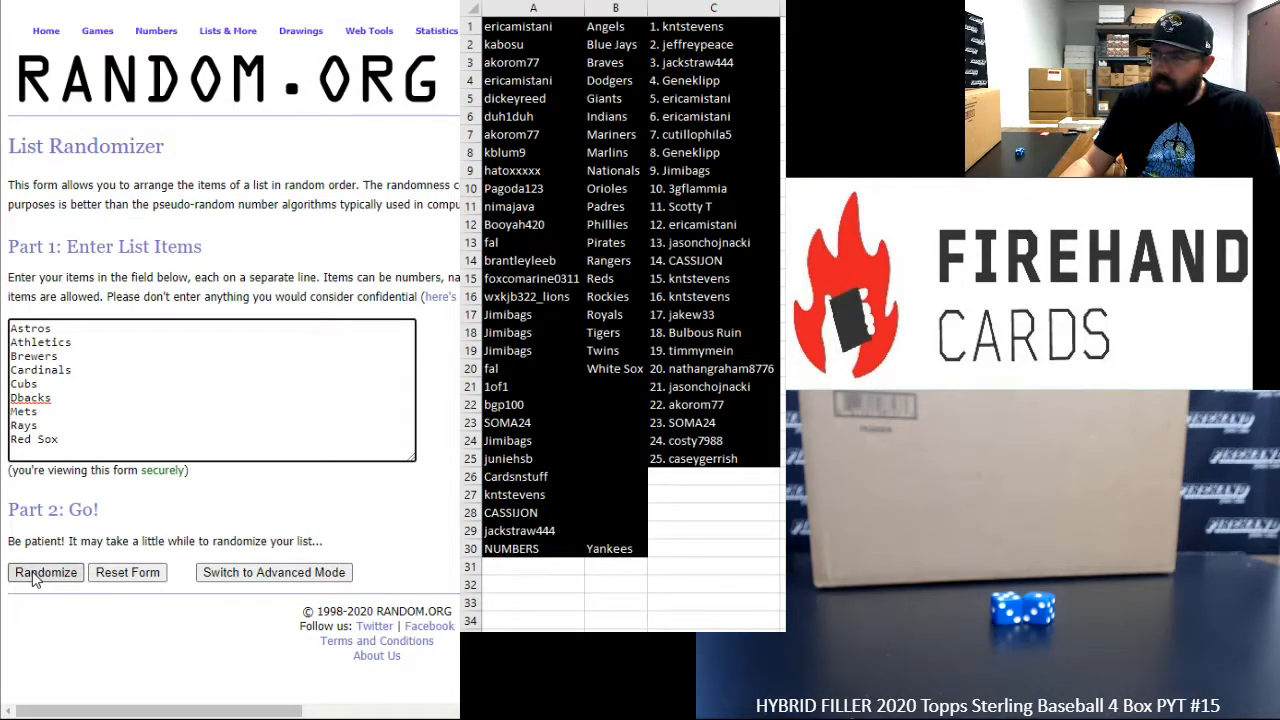
left_click(44, 572)
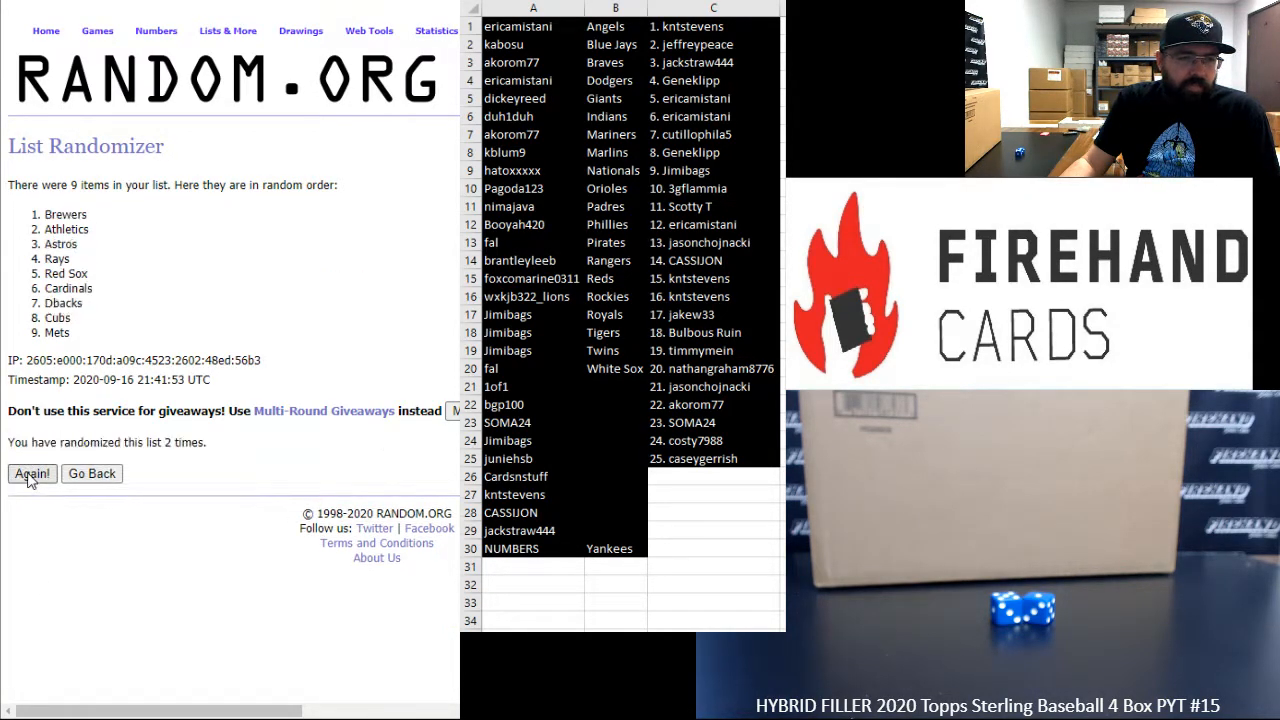
left_click(32, 472)
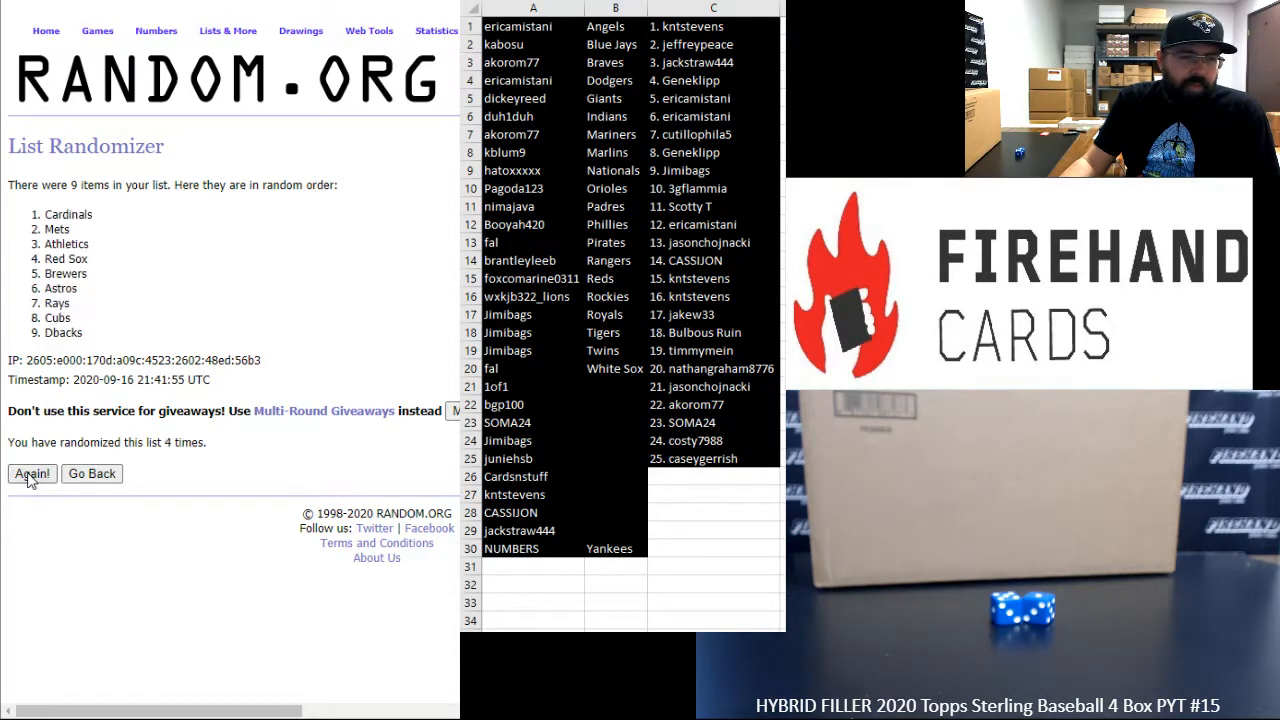
left_click(32, 472)
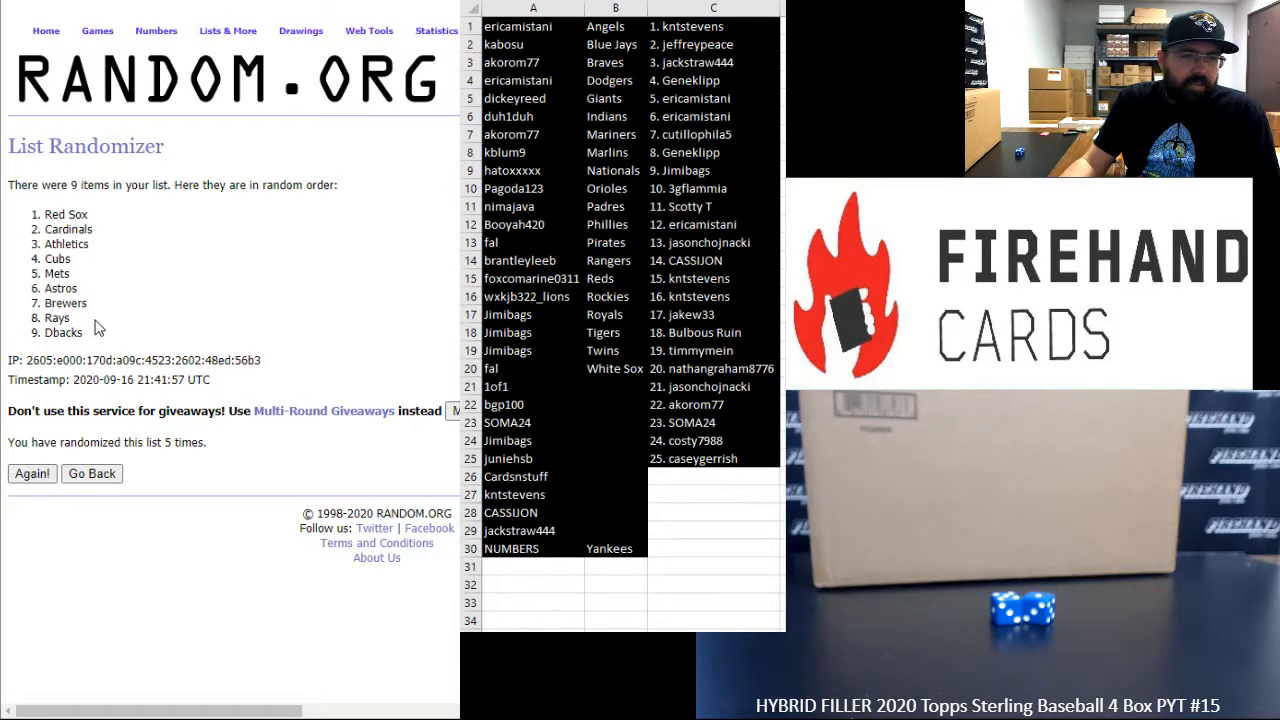
left_click(32, 472)
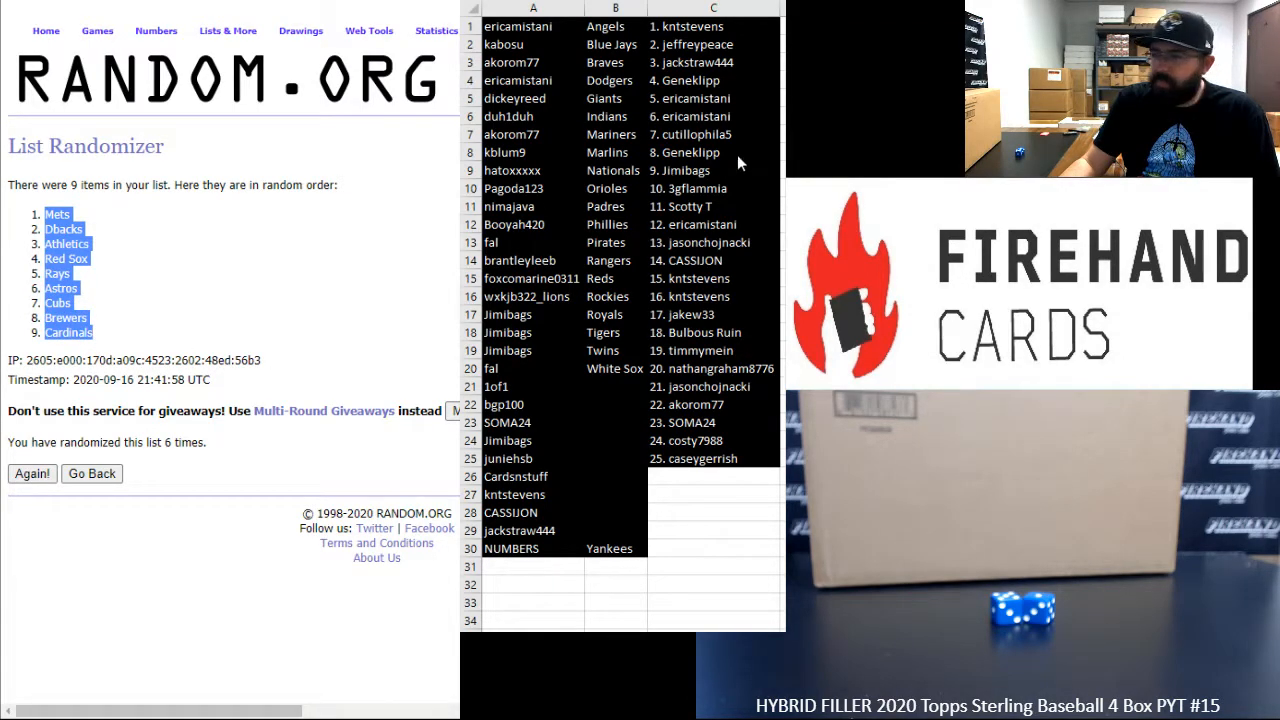
- Paste the drawn teams into B21:B29 and sort columns A:B alphabetically by team
left_click(614, 386)
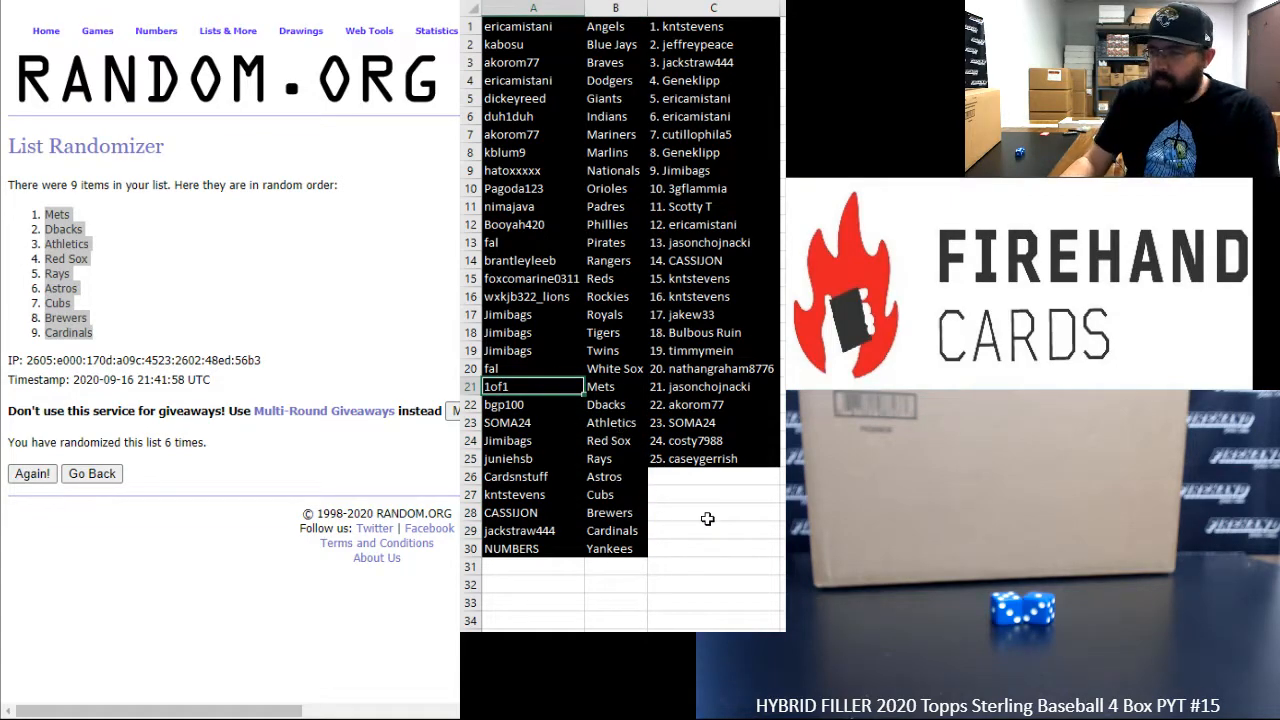
left_click(532, 422)
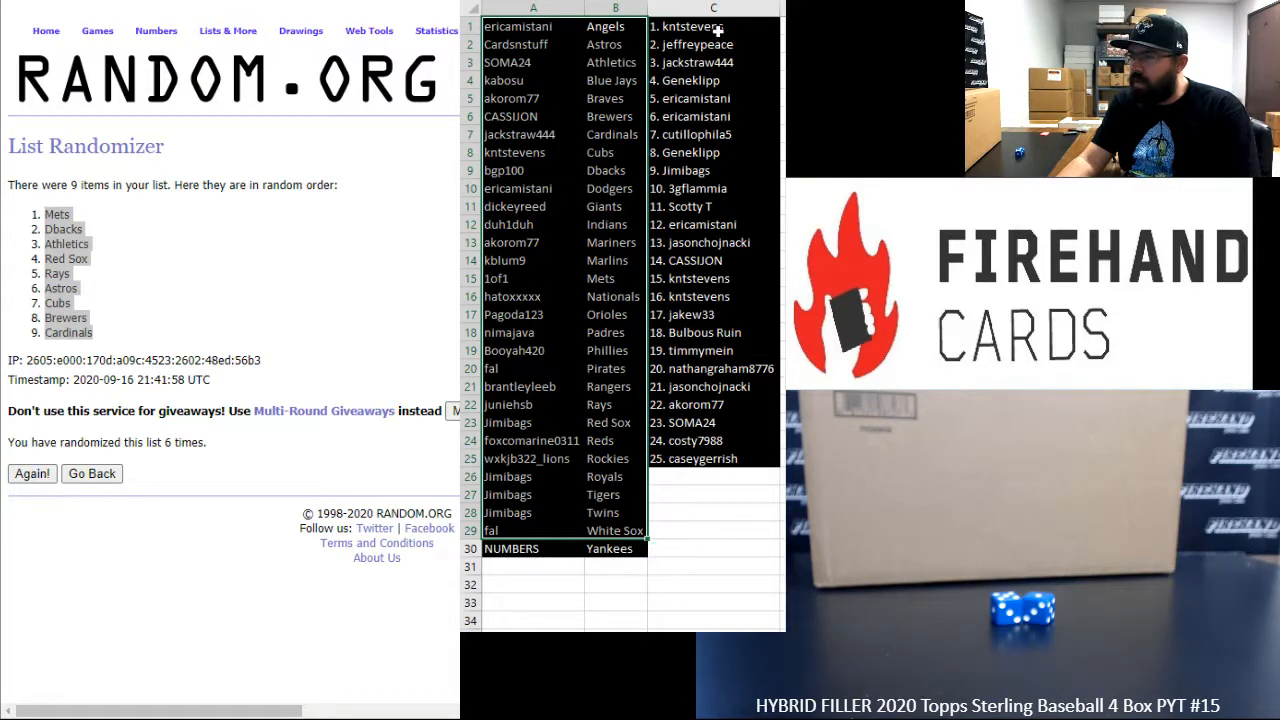
left_click(712, 44)
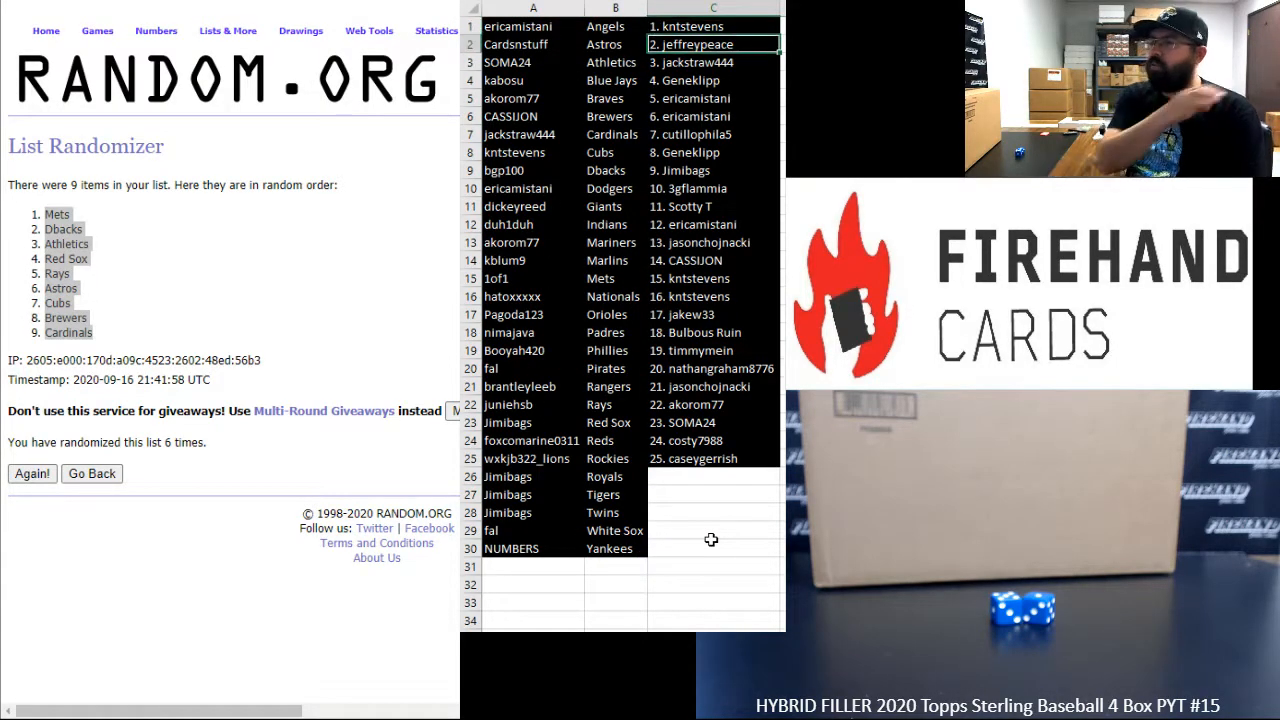
left_click(712, 98)
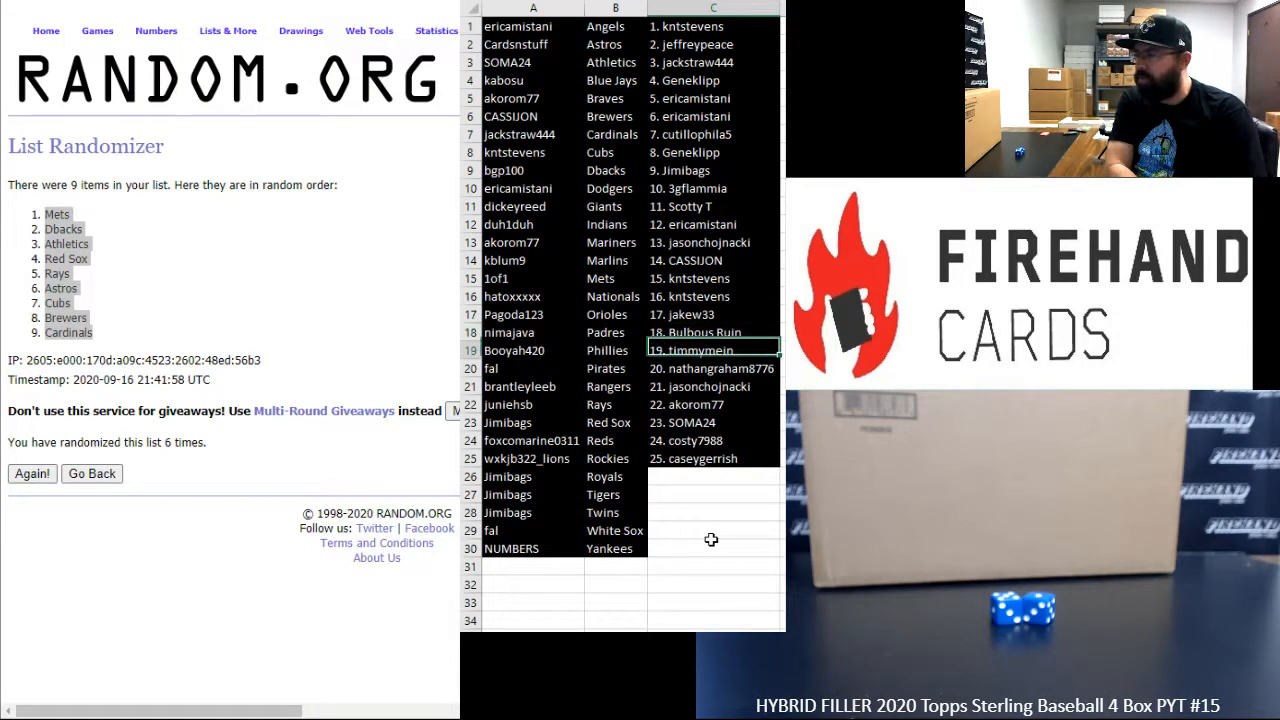
left_click(712, 368)
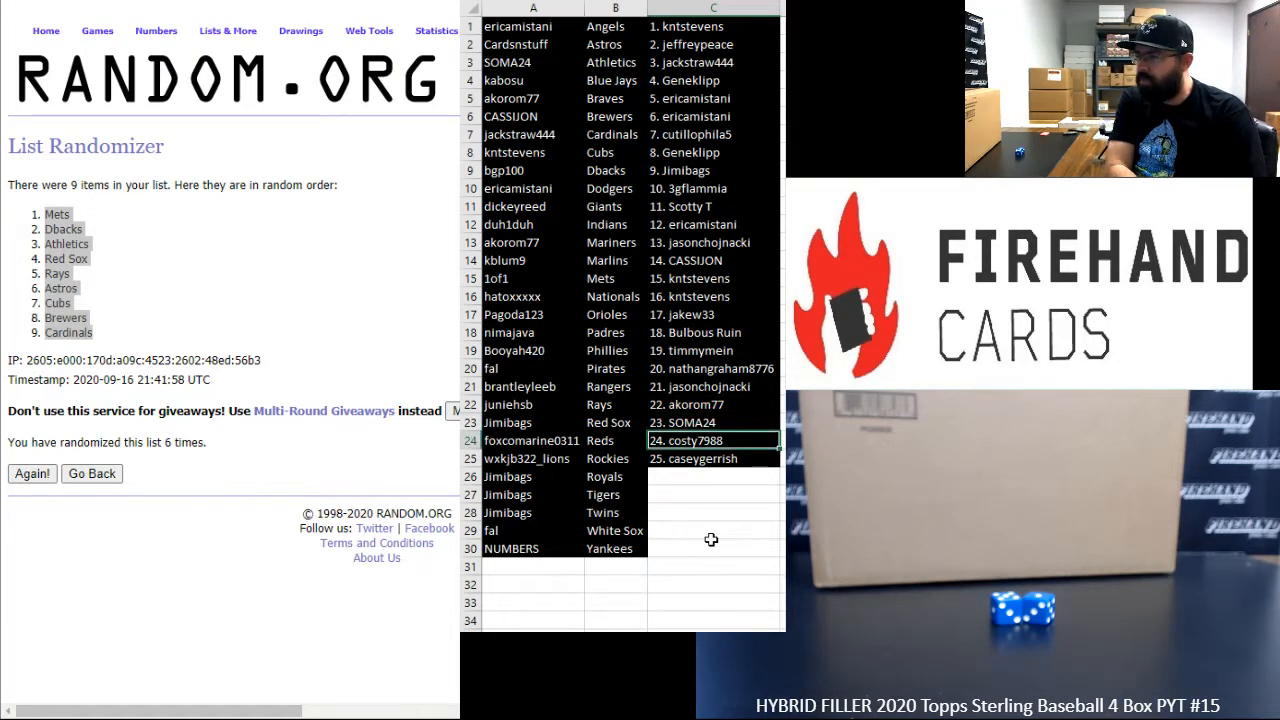
left_click(712, 476)
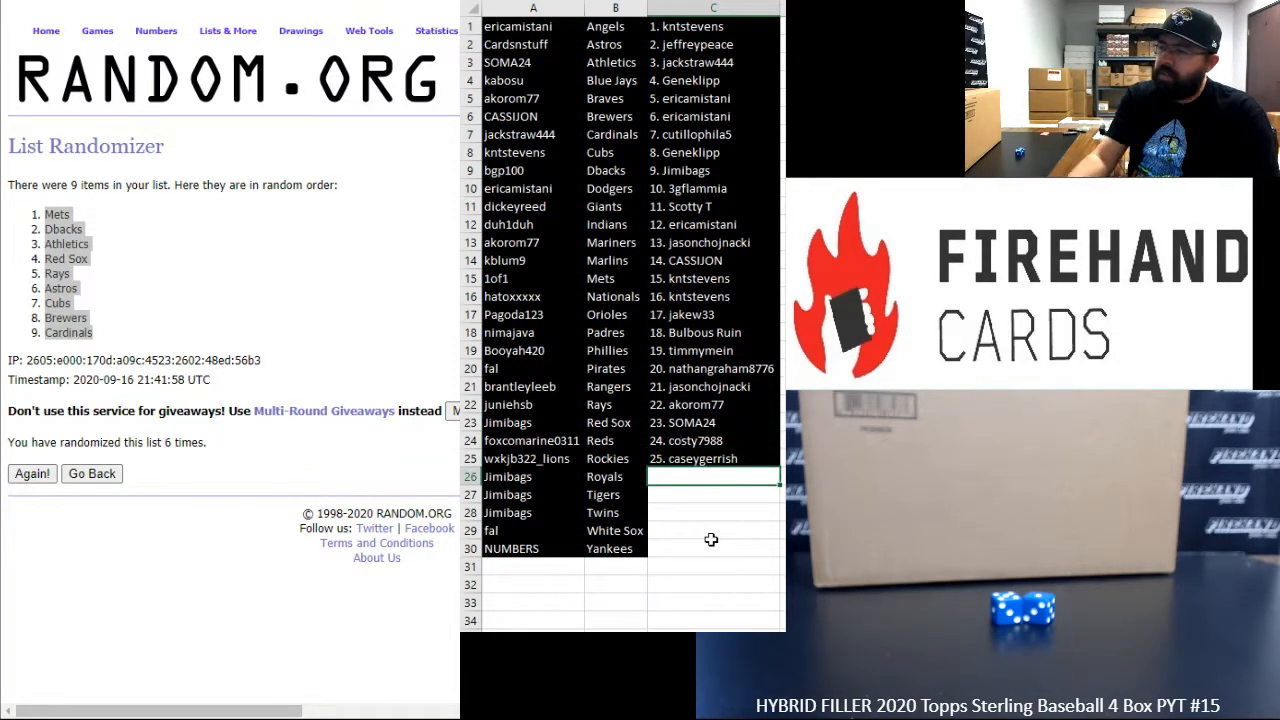